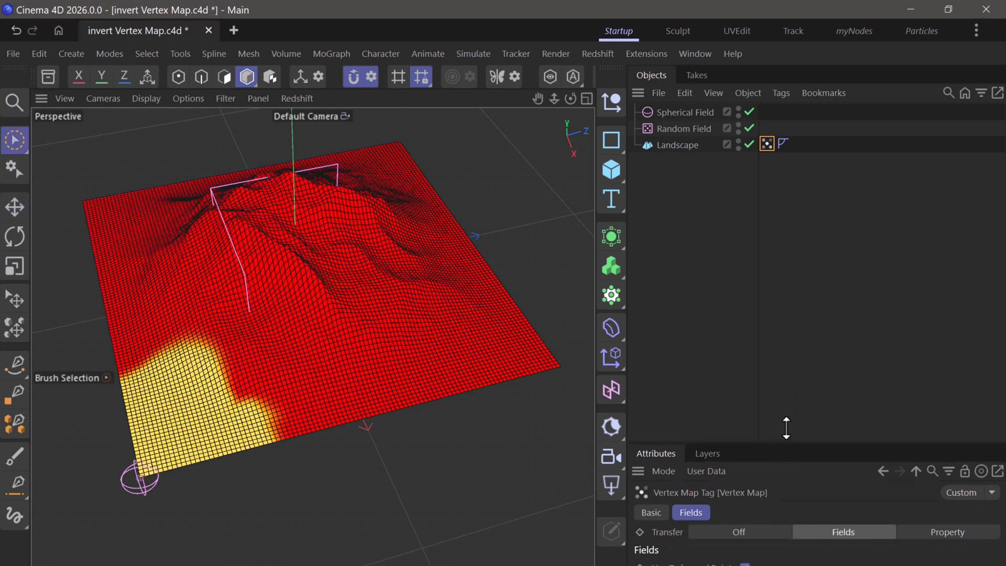
Step: Widen the Attributes panel and show the Freeze layer in Grow mode above the Spherical Field
{"action": "left_click", "coordinate": [766, 143]}
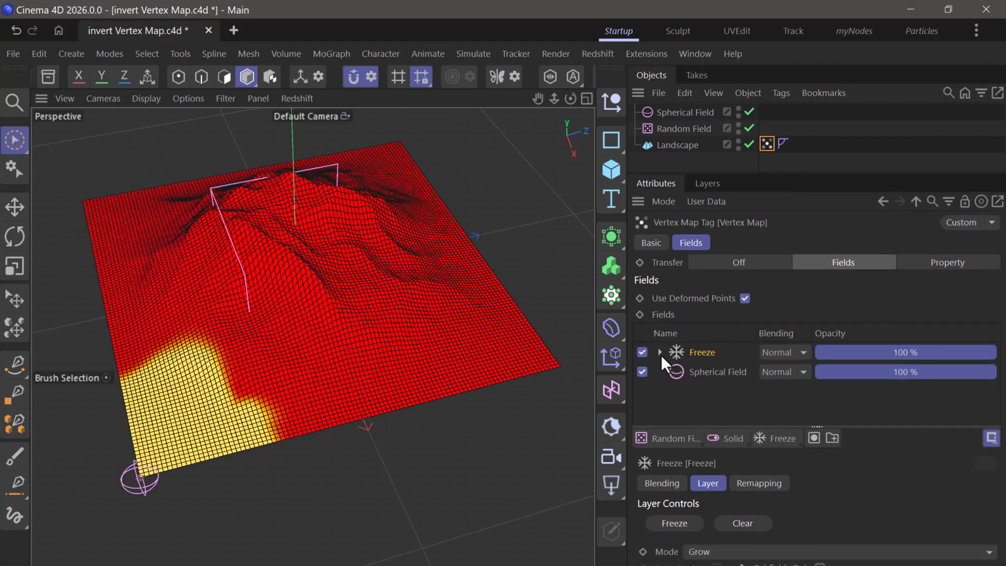
{"action": "left_click", "coordinate": [660, 352]}
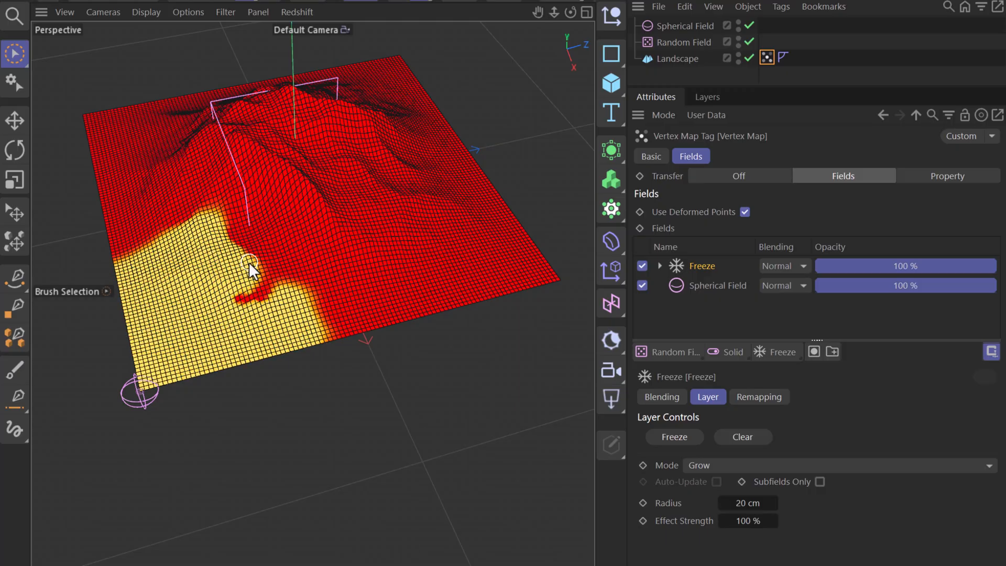
{"action": "mouse_move", "coordinate": [696, 280]}
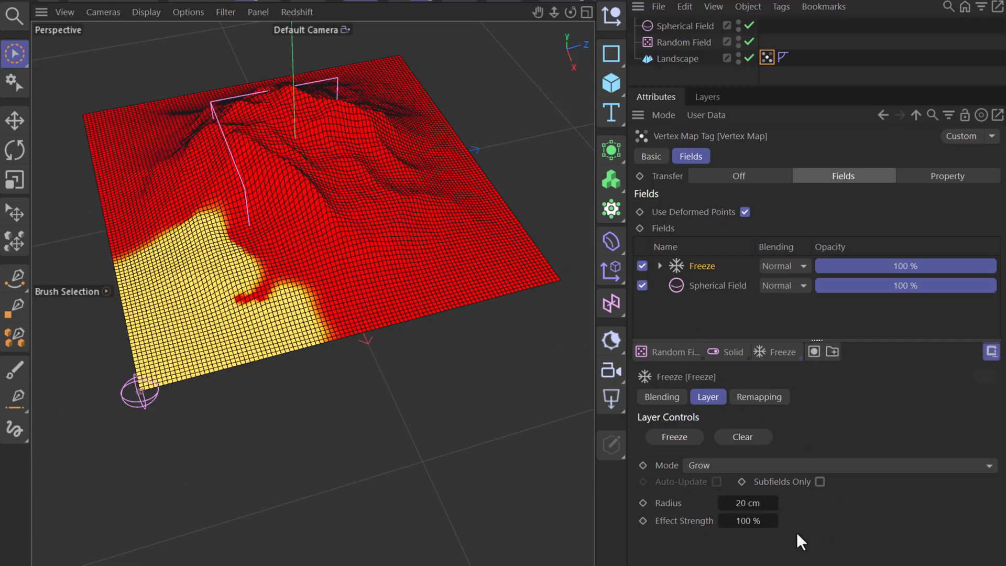
{"action": "mouse_move", "coordinate": [811, 534]}
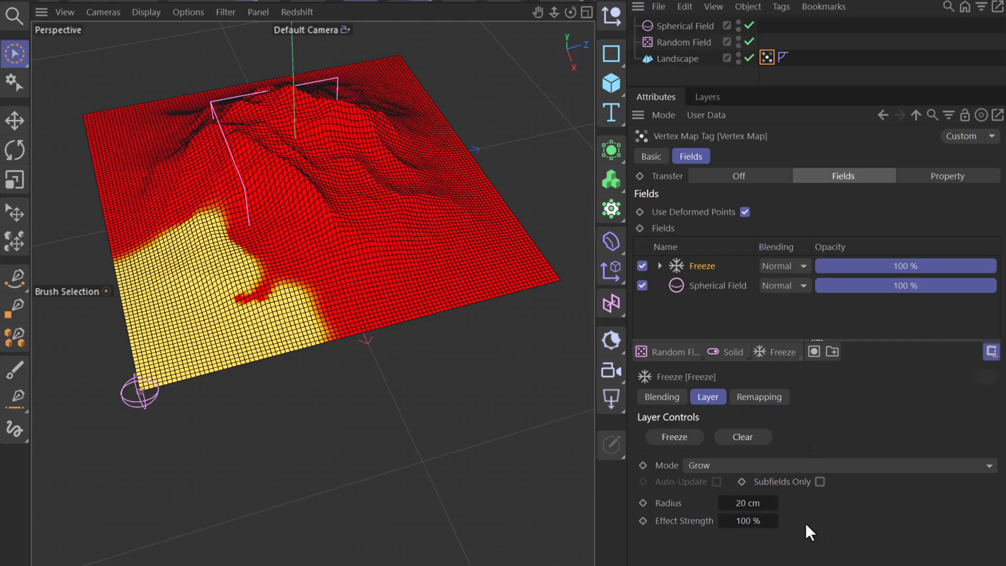
{"action": "mouse_move", "coordinate": [825, 534]}
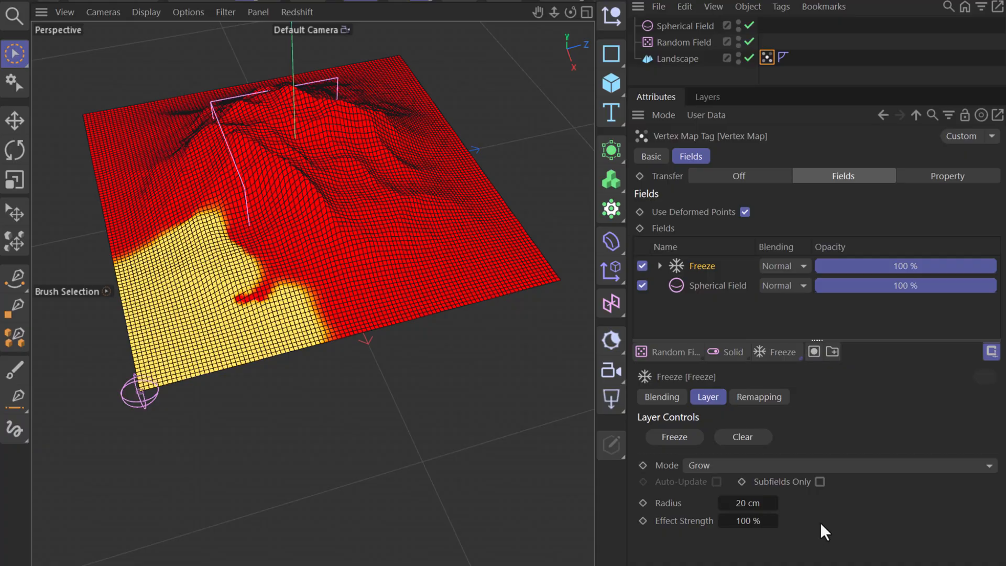
{"action": "mouse_move", "coordinate": [803, 37]}
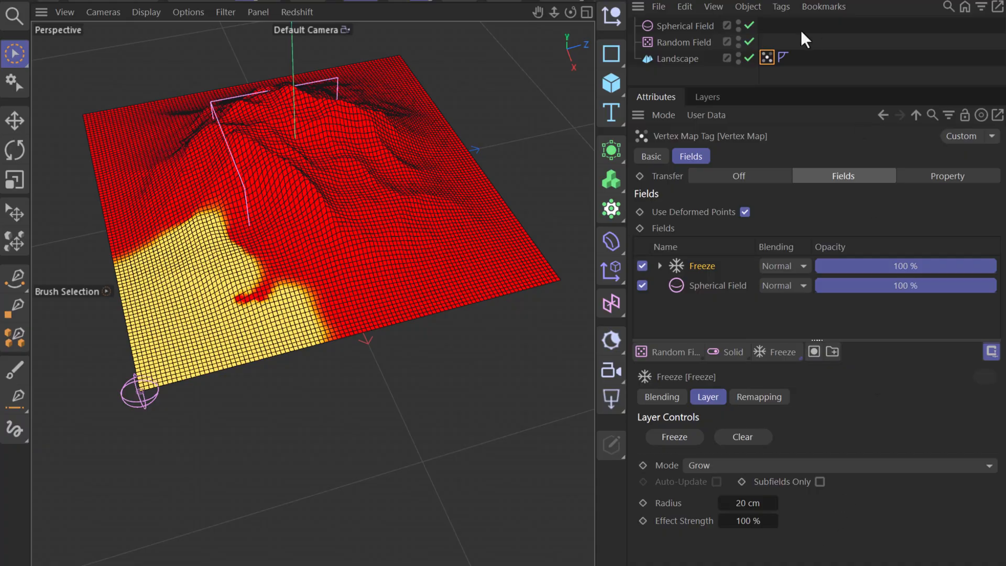
{"action": "mouse_move", "coordinate": [805, 69]}
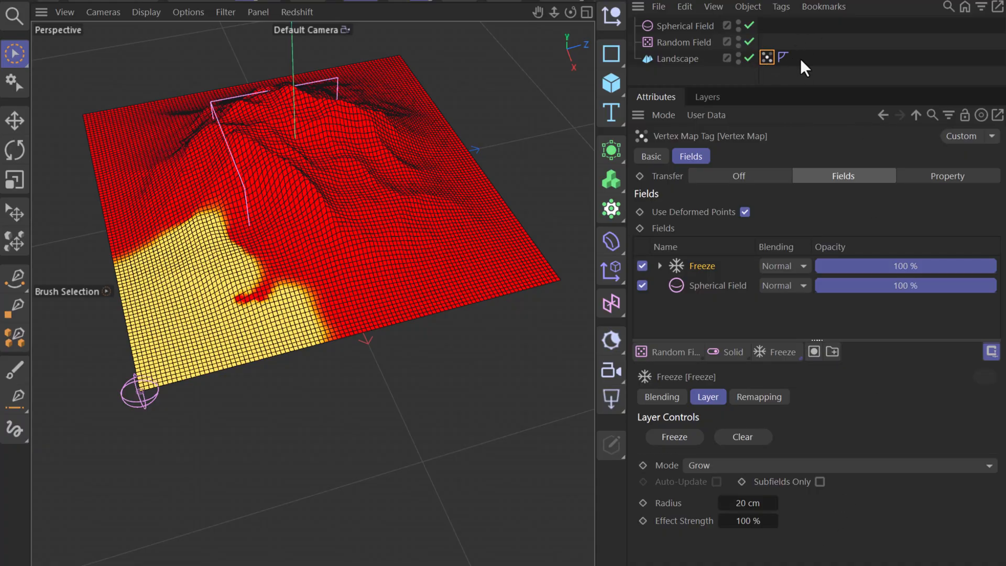
{"action": "mouse_move", "coordinate": [819, 71]}
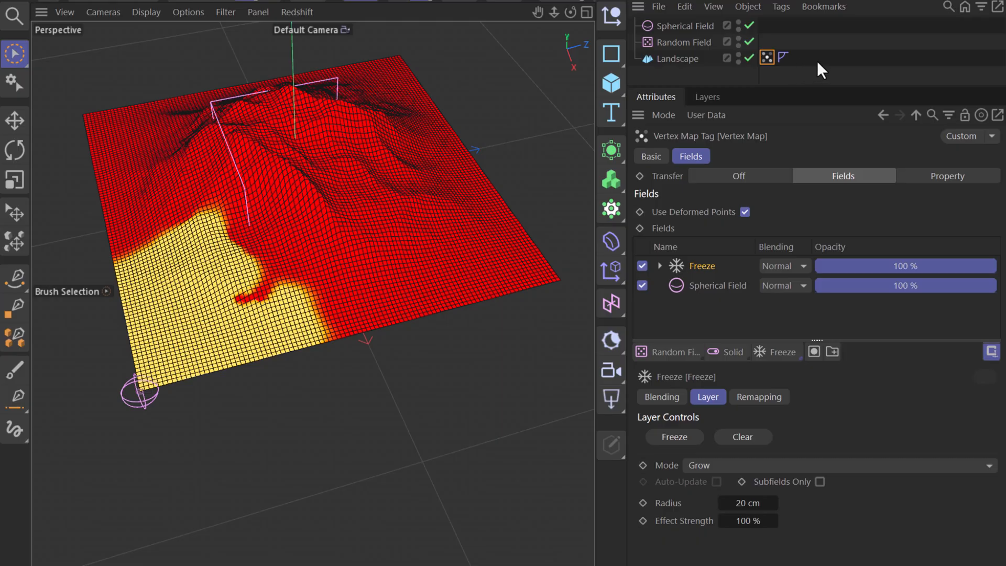
{"action": "mouse_move", "coordinate": [782, 80]}
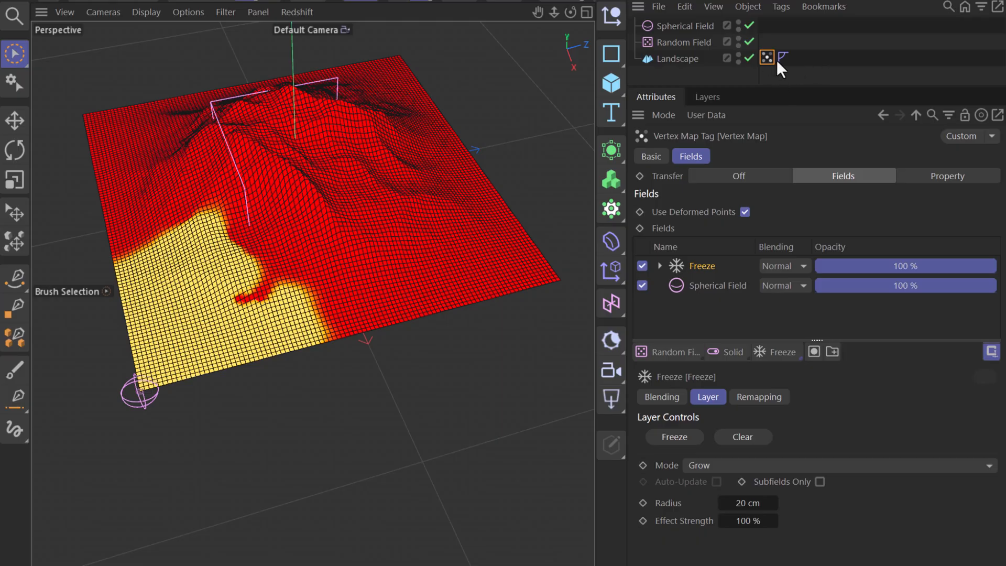
Step: Enable Invert on the Vertex Map tag so the grown region turns red and the rest yellow
{"action": "left_click", "coordinate": [777, 352]}
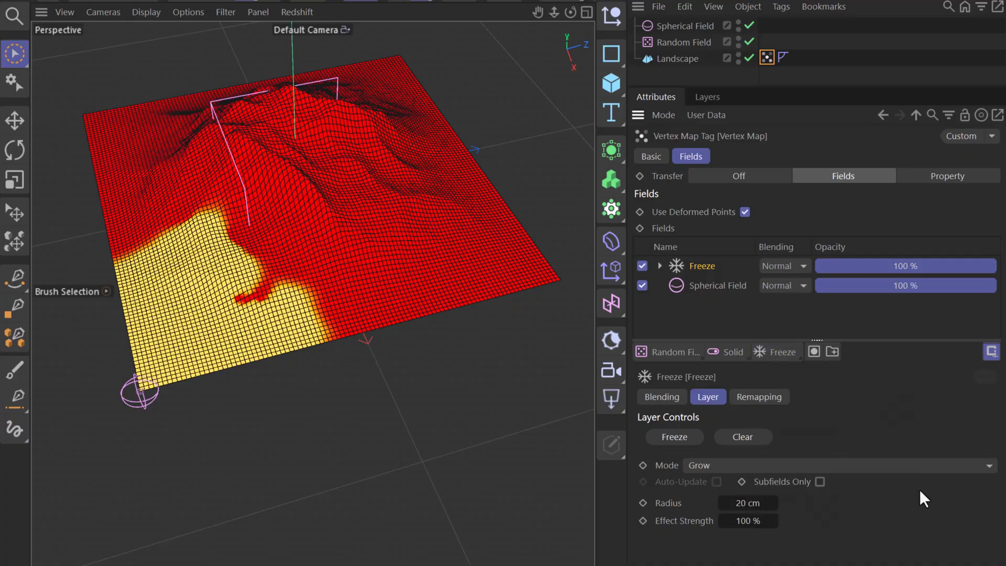
{"action": "mouse_move", "coordinate": [766, 59]}
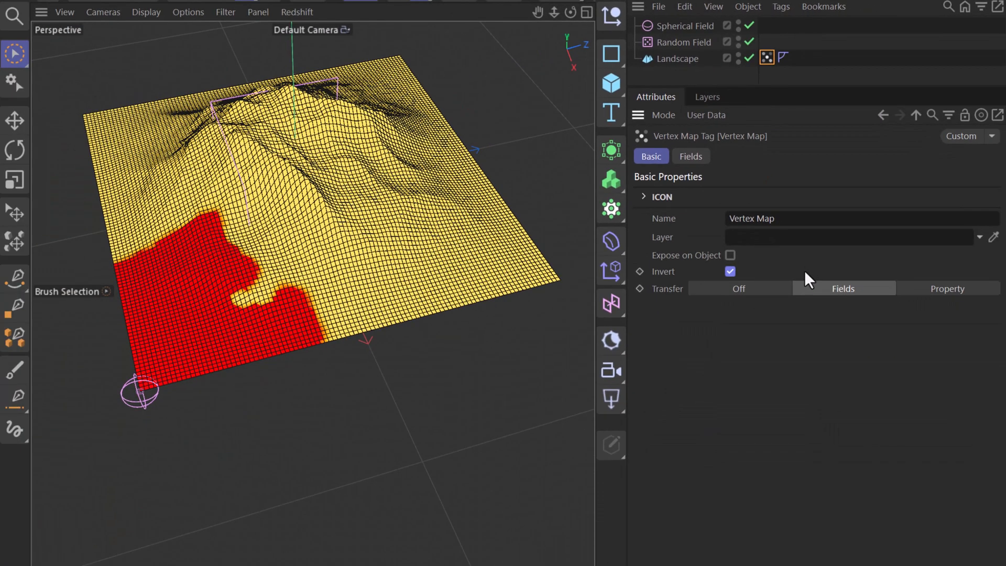
{"action": "mouse_move", "coordinate": [723, 292]}
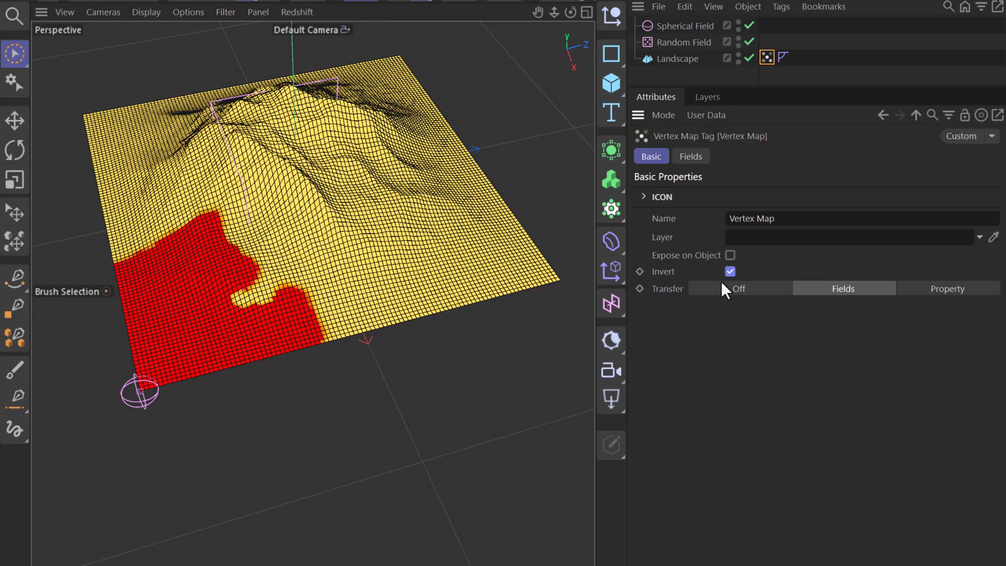
{"action": "mouse_move", "coordinate": [747, 293]}
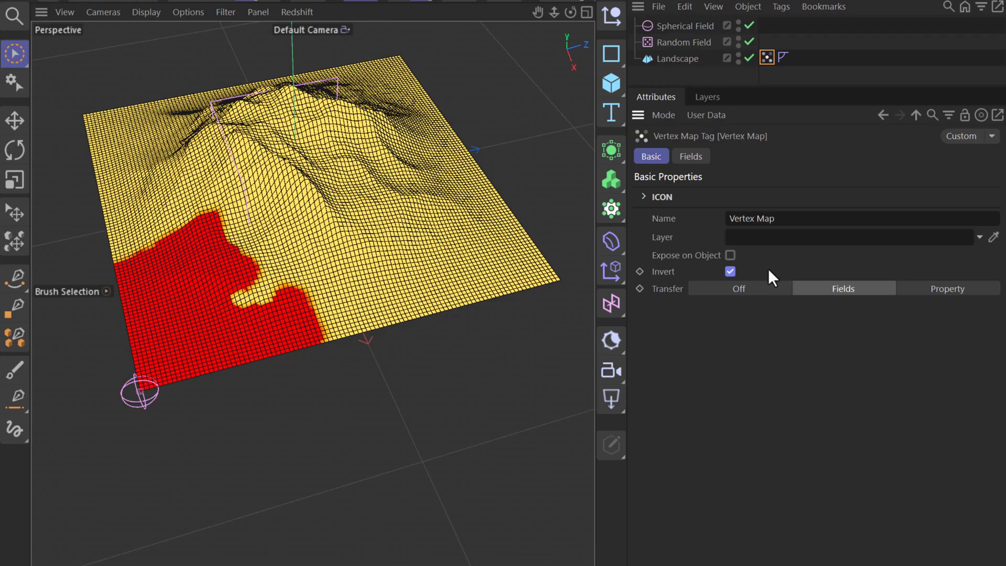
{"action": "left_click", "coordinate": [766, 57]}
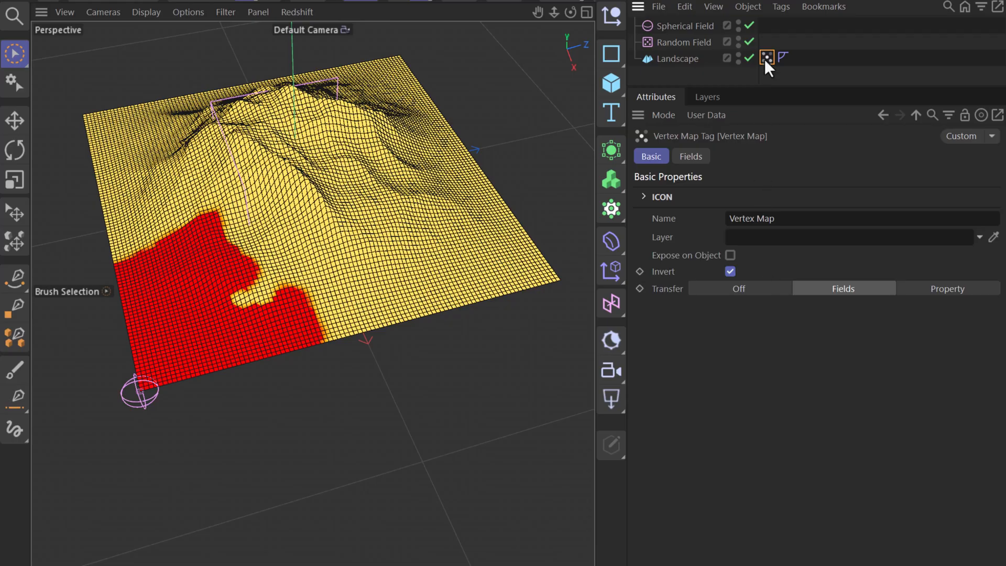
Step: Show the field layers and drop down the modifier layer list beside Freeze
{"action": "left_click", "coordinate": [690, 157]}
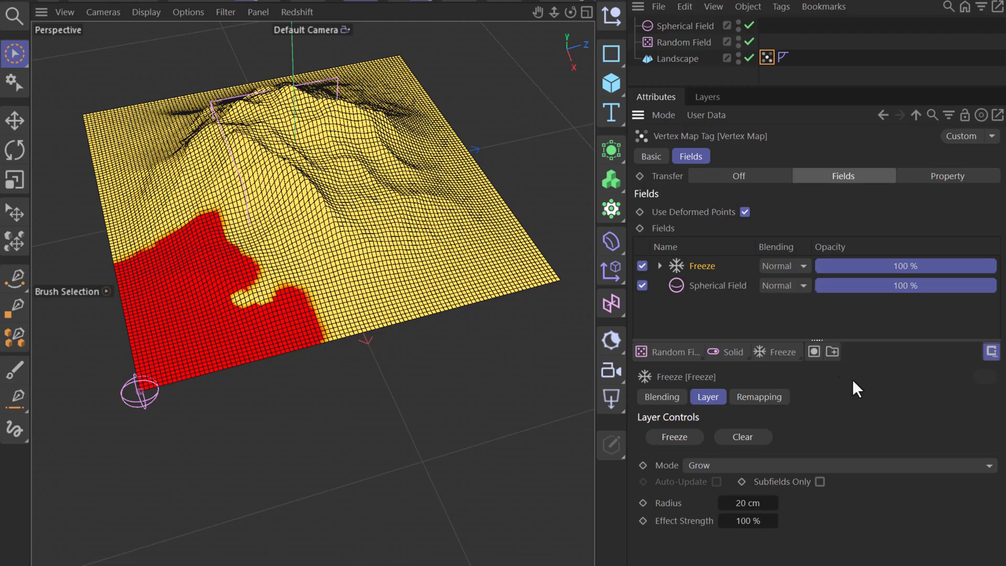
{"action": "left_click", "coordinate": [776, 352]}
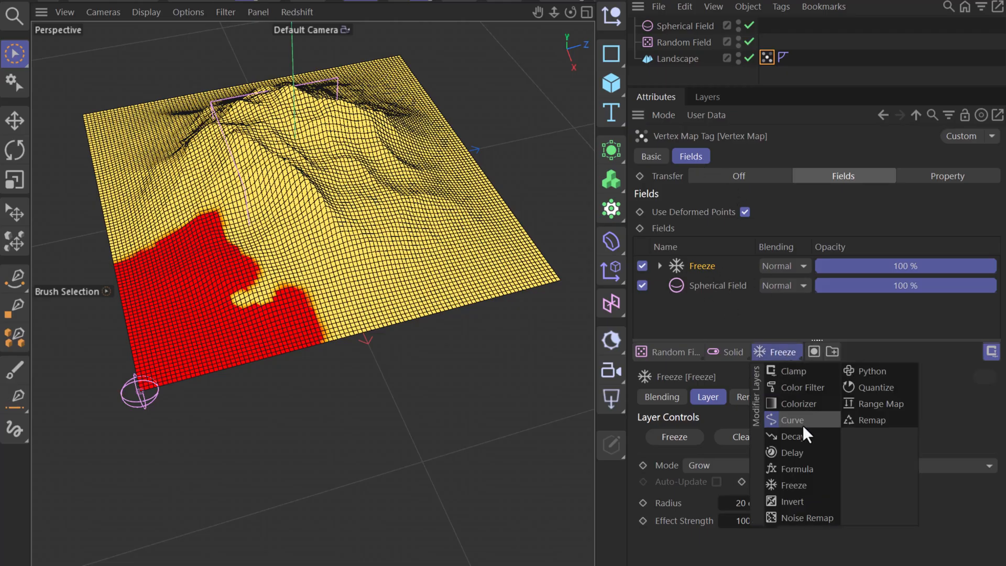
{"action": "mouse_move", "coordinate": [878, 448]}
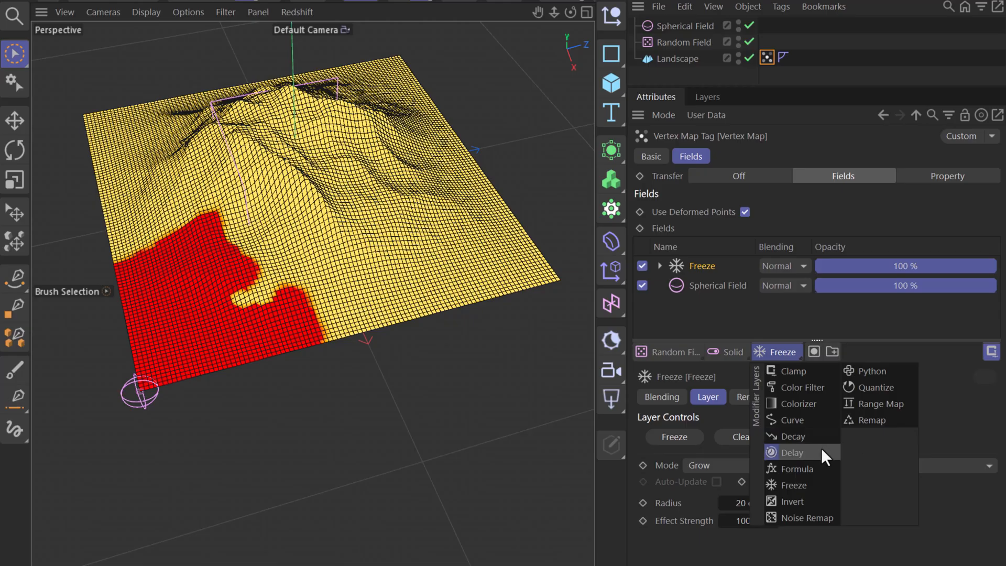
{"action": "mouse_move", "coordinate": [886, 465]}
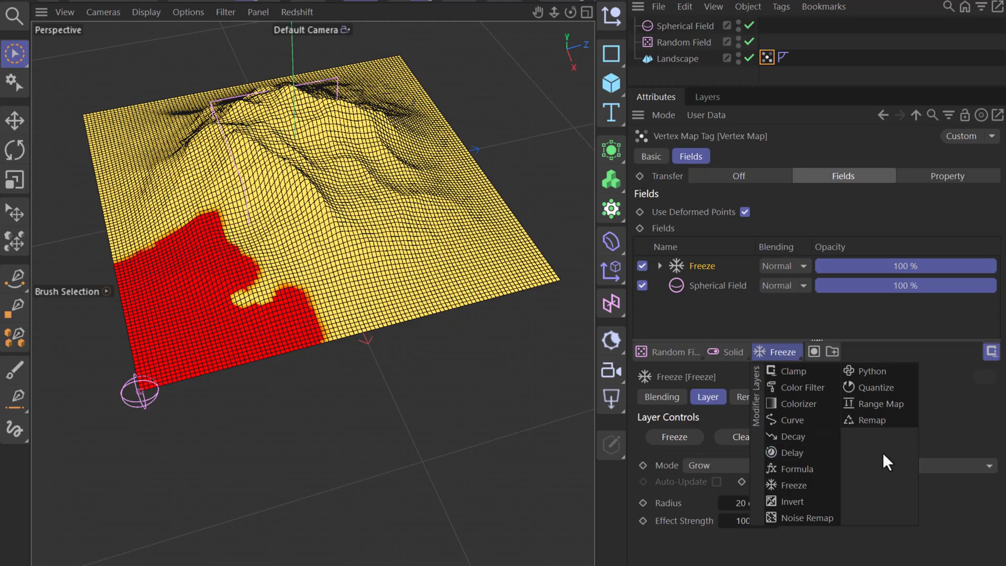